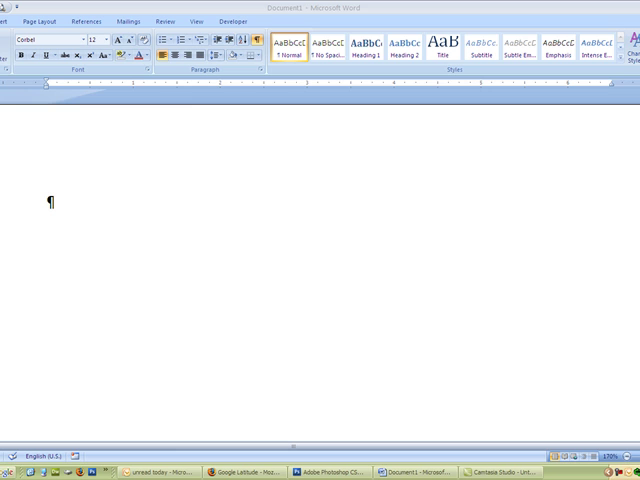
mouse_move(538, 416)
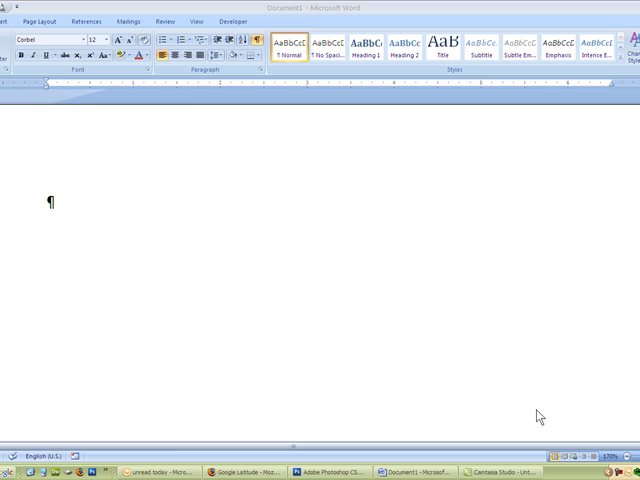
mouse_move(44, 212)
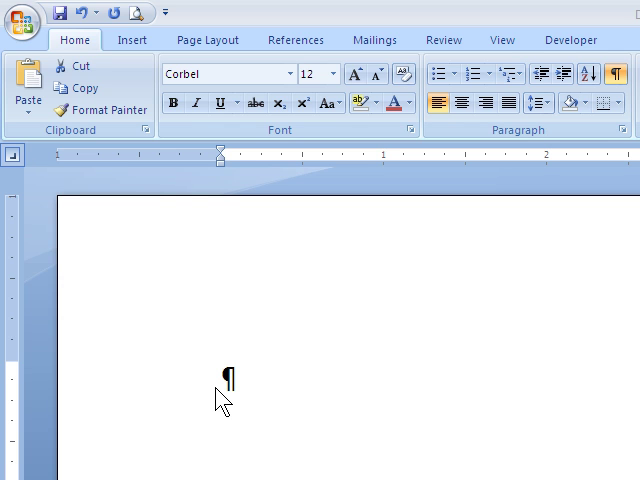
mouse_move(296, 378)
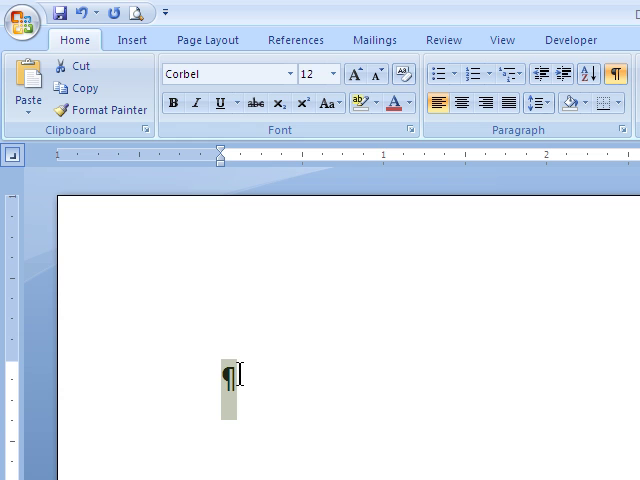
Enter the text 'Question one' at the start of the empty document.
text(Que)
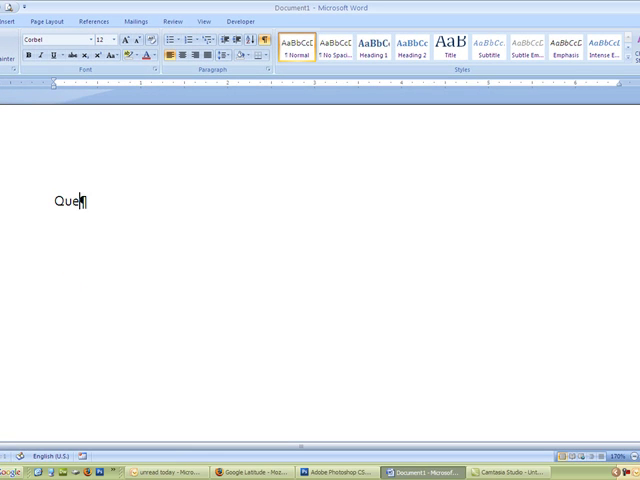
text(stion o)
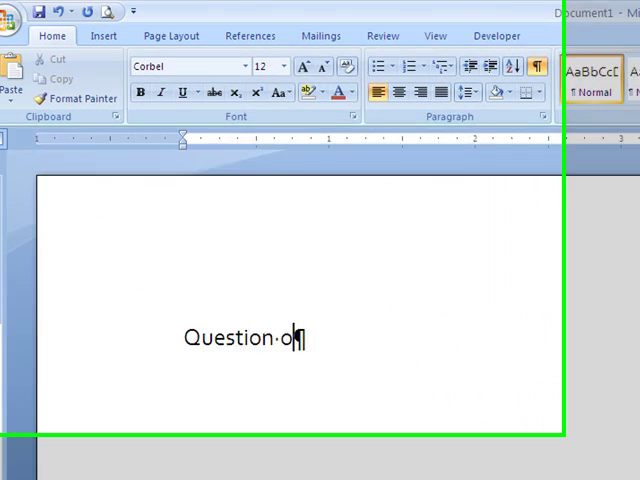
text(ne)
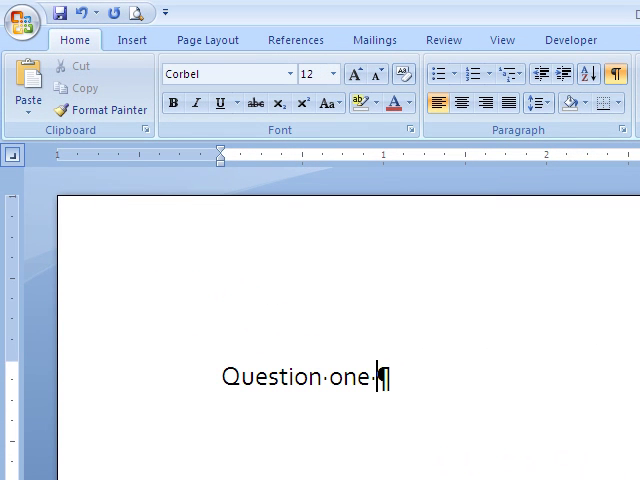
mouse_move(48, 172)
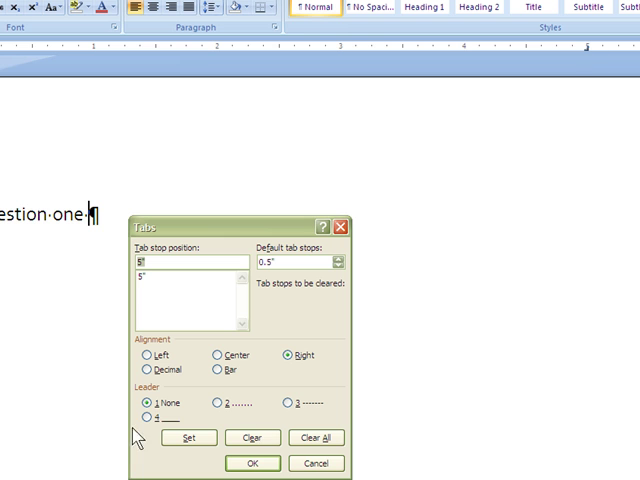
mouse_move(276, 400)
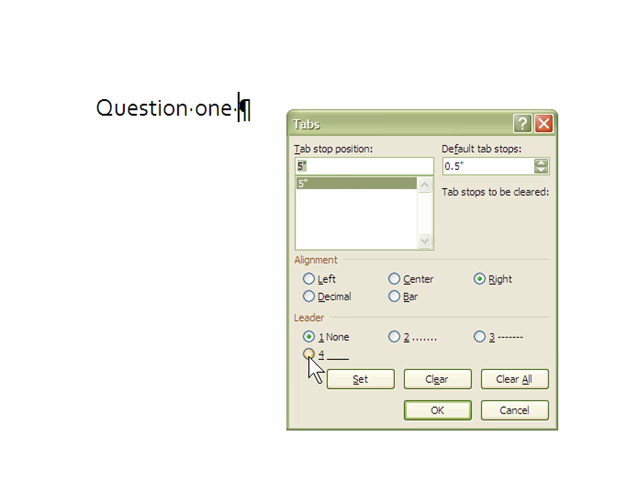
Set a 5" right tab stop with solid-line leader 4 in the Tabs dialog and confirm.
click(312, 356)
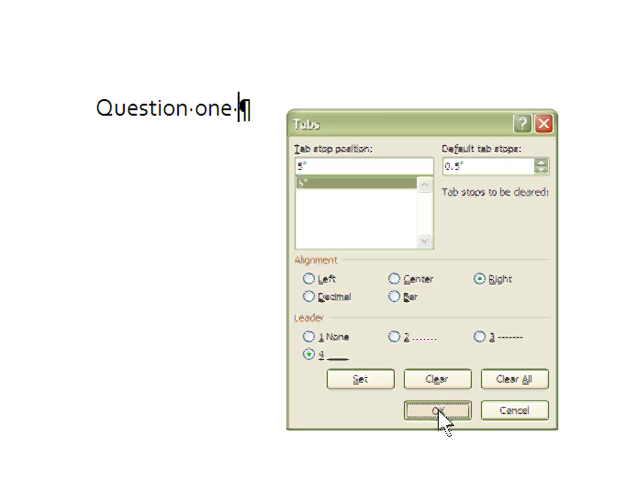
click(436, 410)
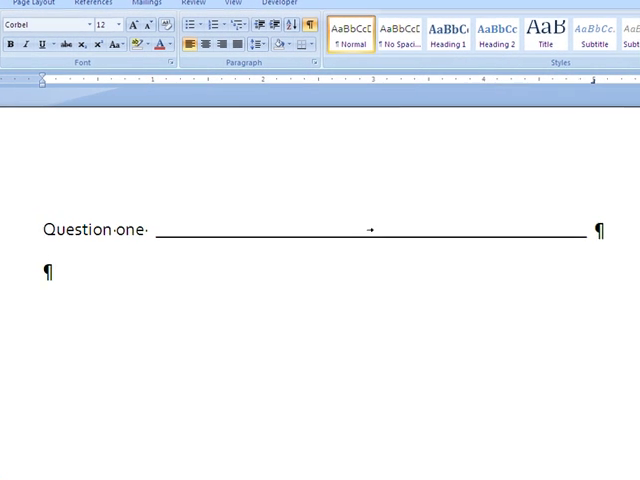
Enter 'Question two' on the new line beneath the underlined Question one.
text(Qu)
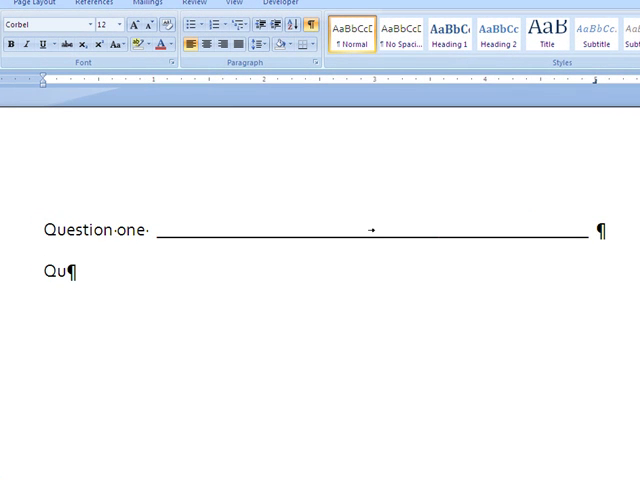
text(estion t)
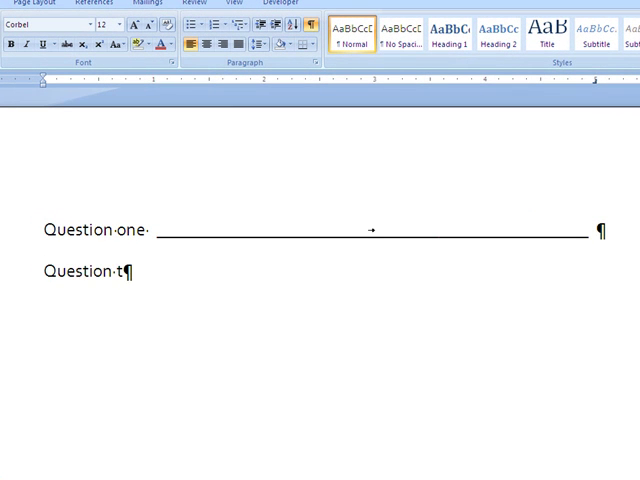
text(wo)
text(Qu)
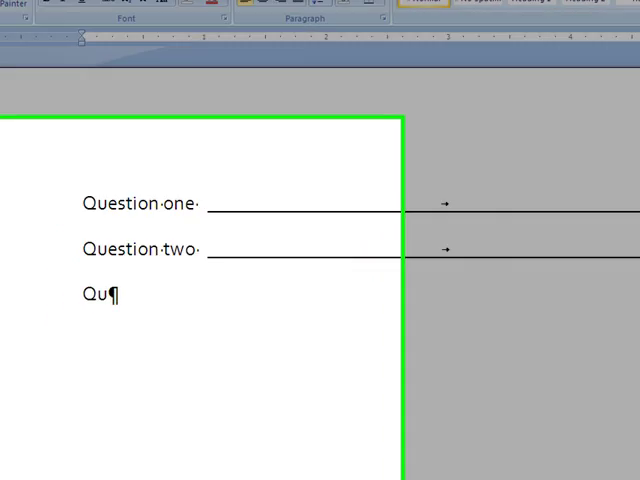
Enter 'Question Three' on the third line, ready for its own underline leader.
text(estion Thr)
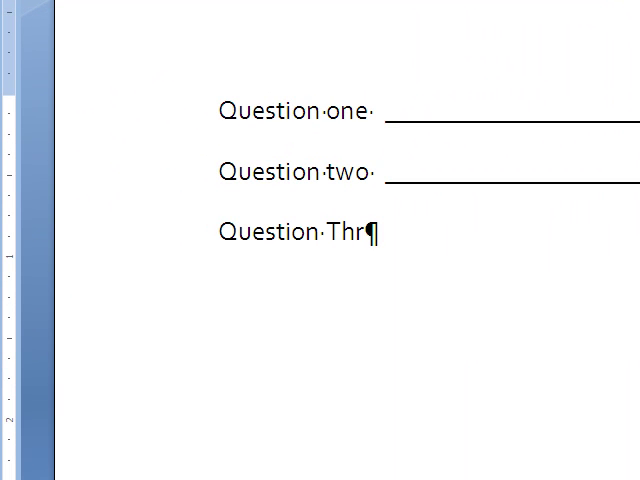
text(ee·)
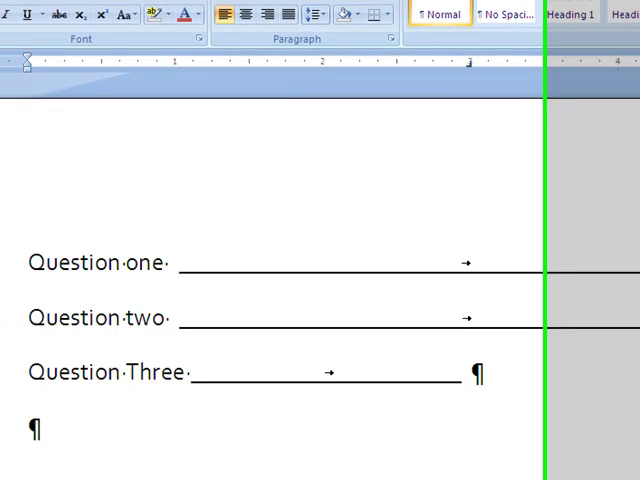
Enter 'Question four' on the fourth line beneath Question Three.
text(Qu)
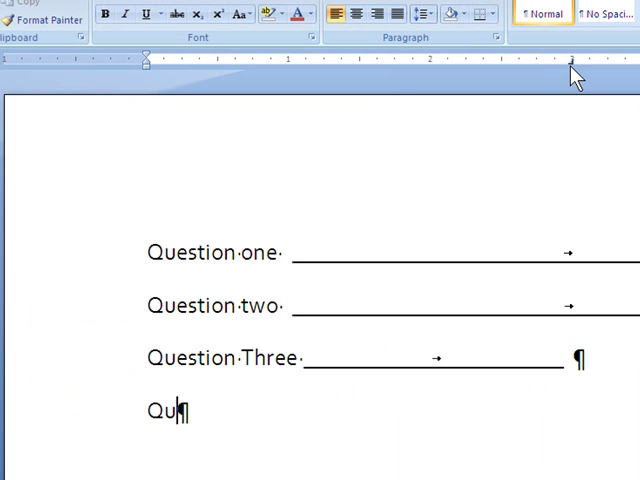
text(estion·)
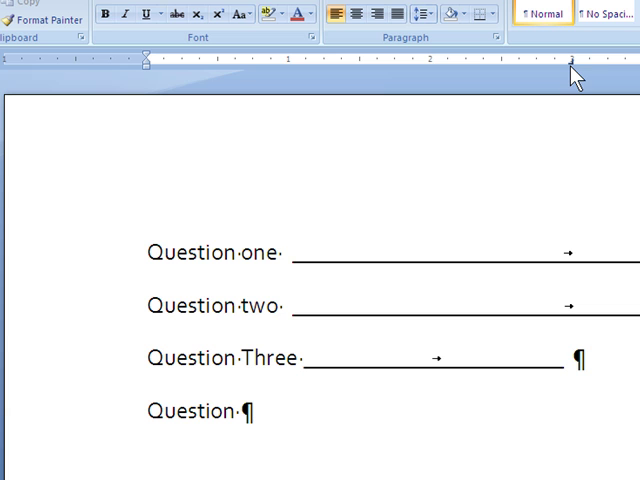
text(fo)
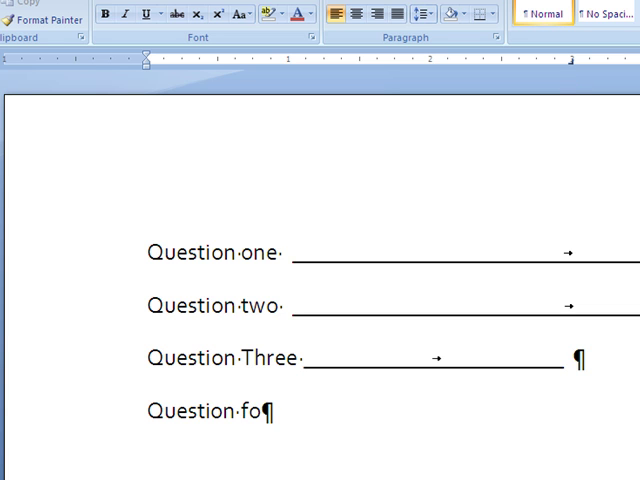
text(ur)
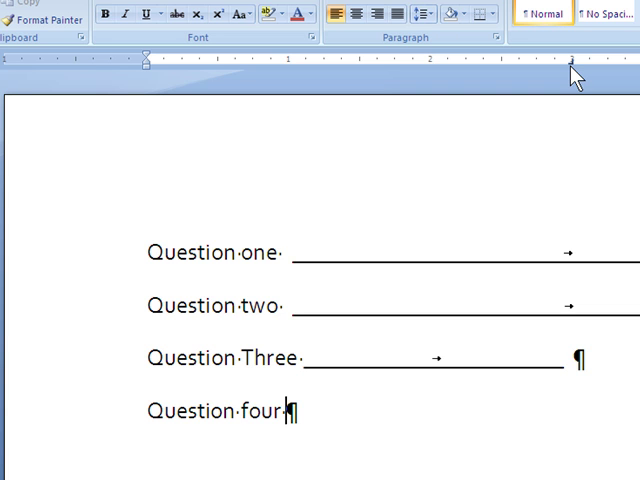